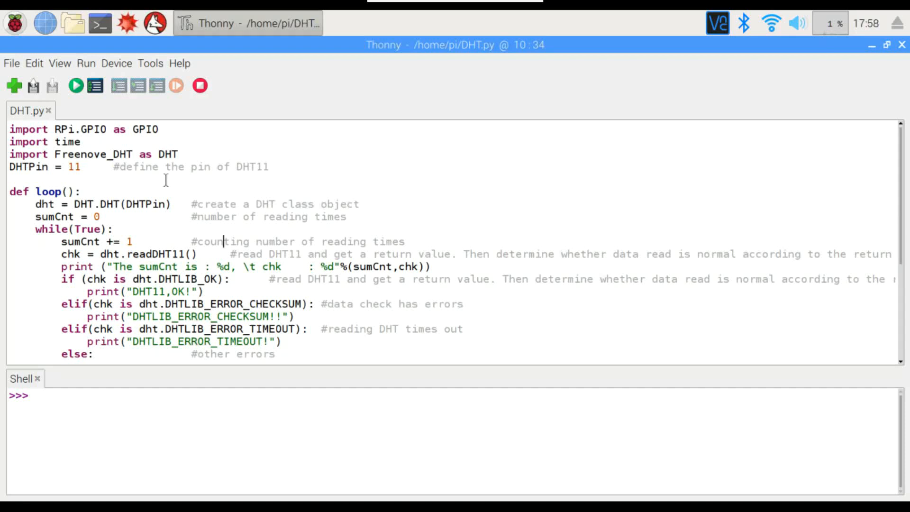
Step: Run DHT.py so the shell prints DHT11 OK readings with humidity 86.00 and temperature
{"action": "scroll", "scroll_direction": "down", "scroll_amount": 3}
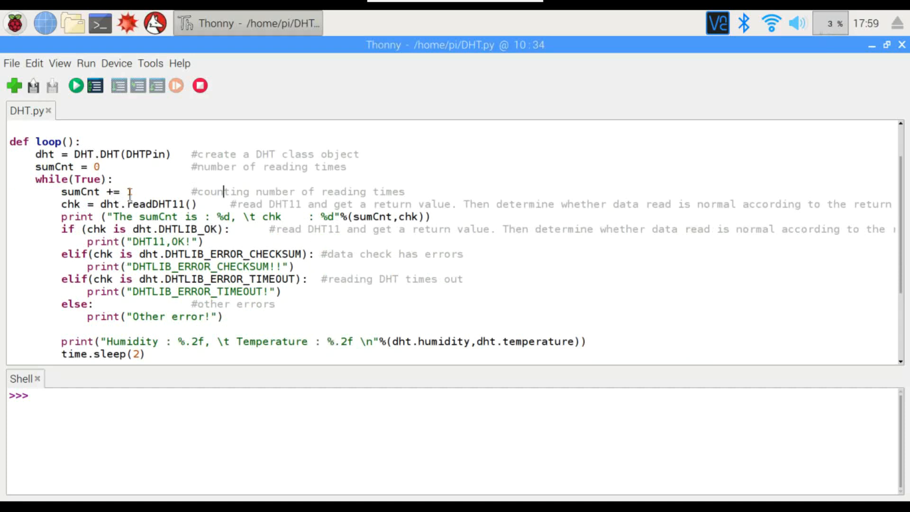
{"action": "type", "text": "1"}
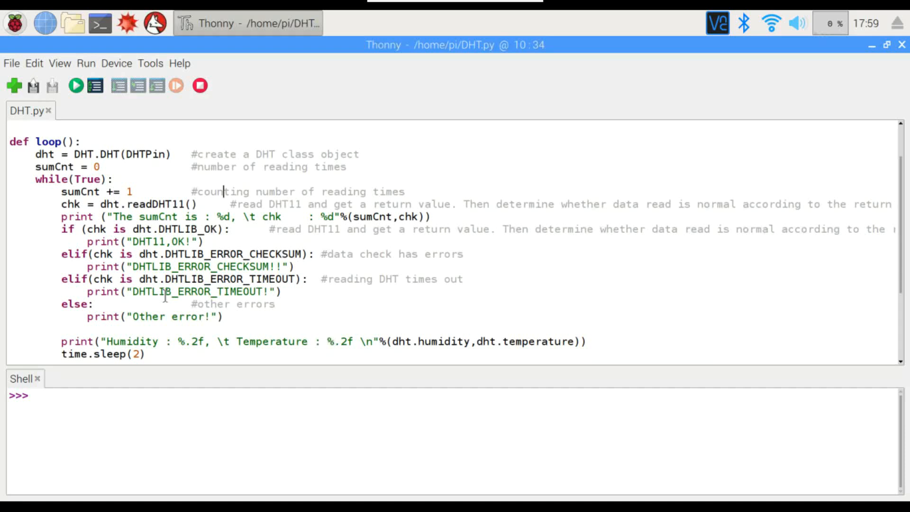
{"action": "mouse_move", "coordinate": [213, 328]}
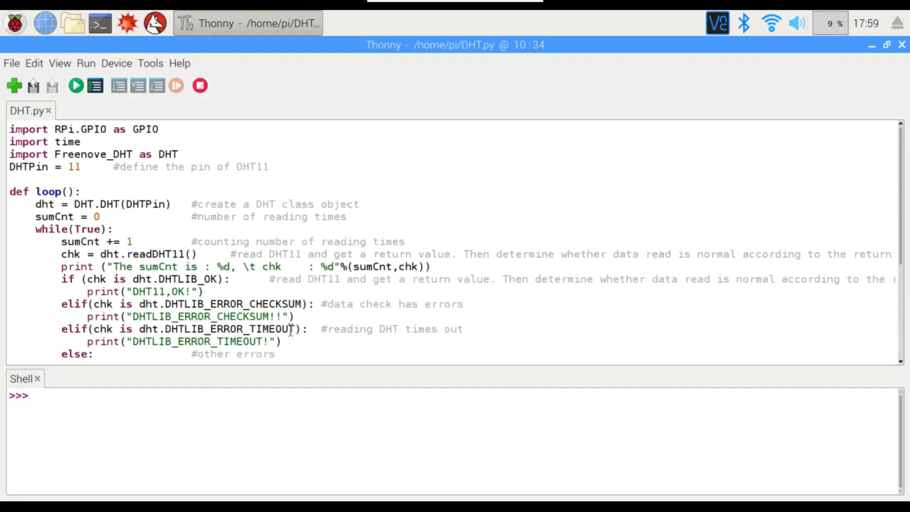
{"action": "left_click", "coordinate": [74, 85]}
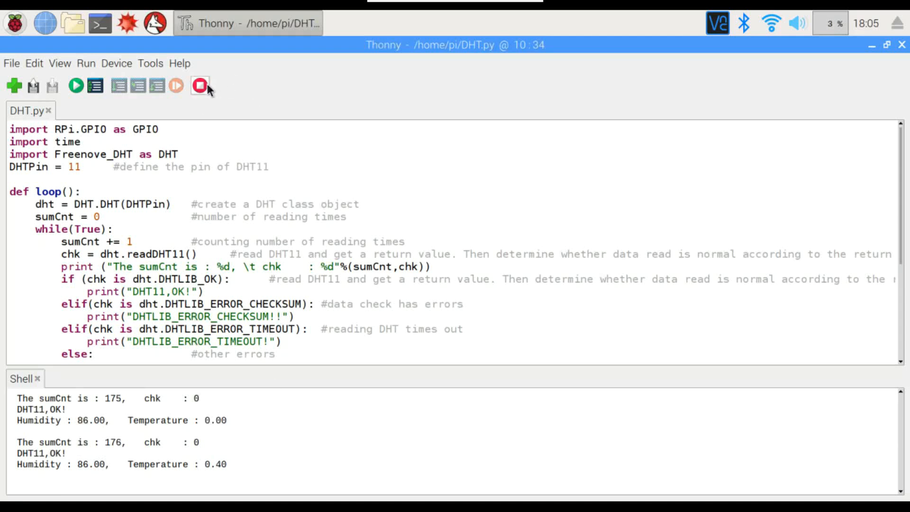
Step: Stop DHT.py and review logged readings around counts 121-123, humidity 41.00, temperature near 13
{"action": "left_click", "coordinate": [199, 86]}
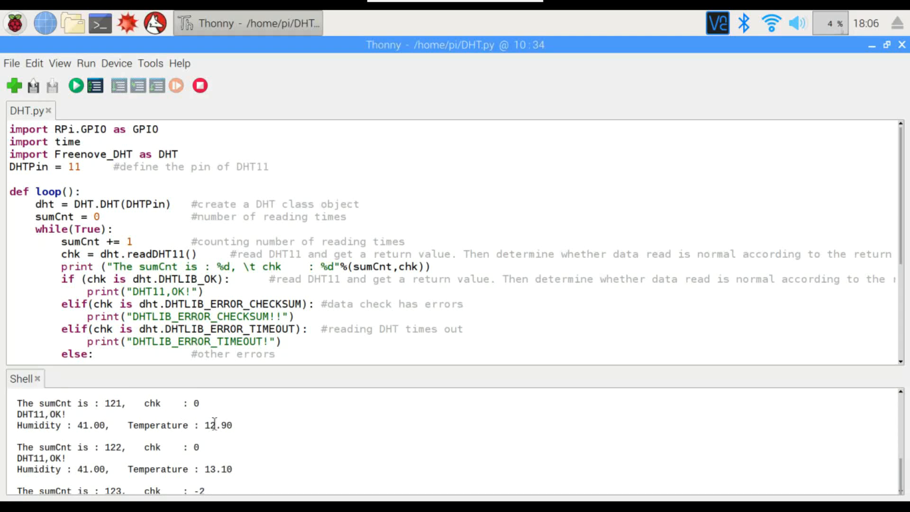
{"action": "mouse_move", "coordinate": [235, 448]}
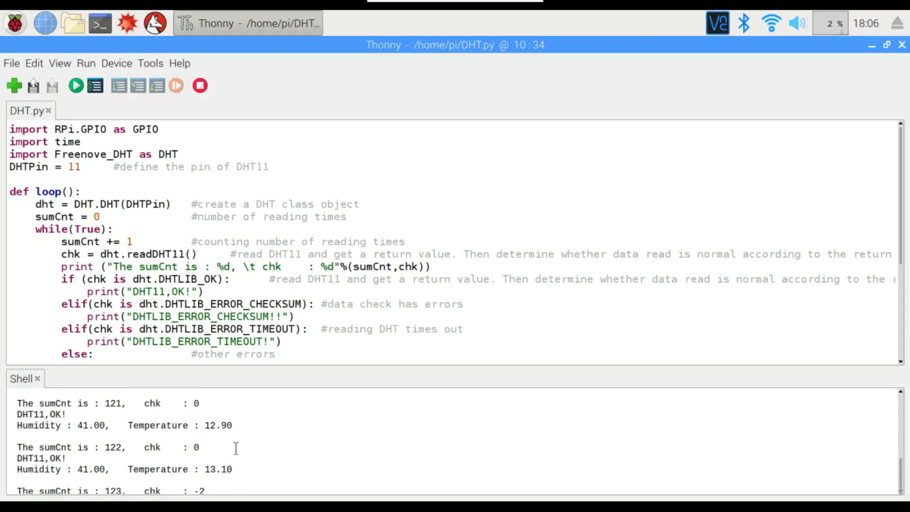
{"action": "mouse_move", "coordinate": [227, 476]}
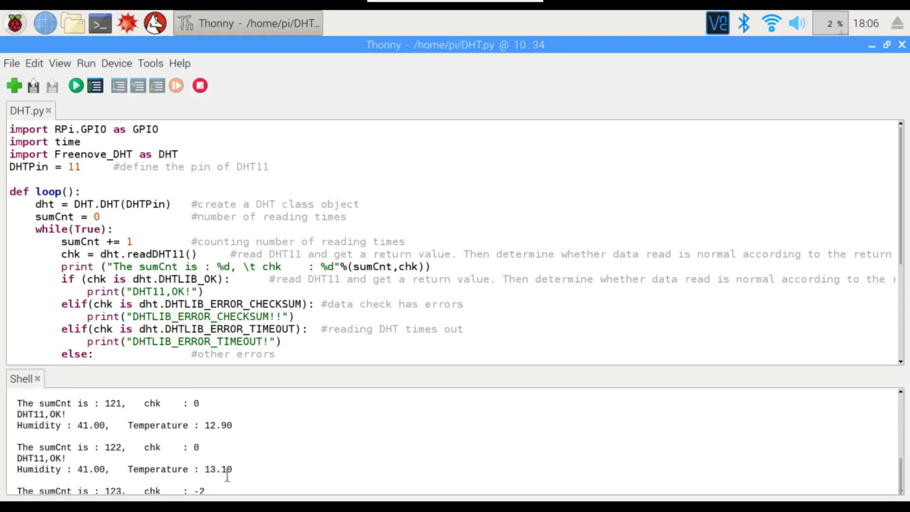